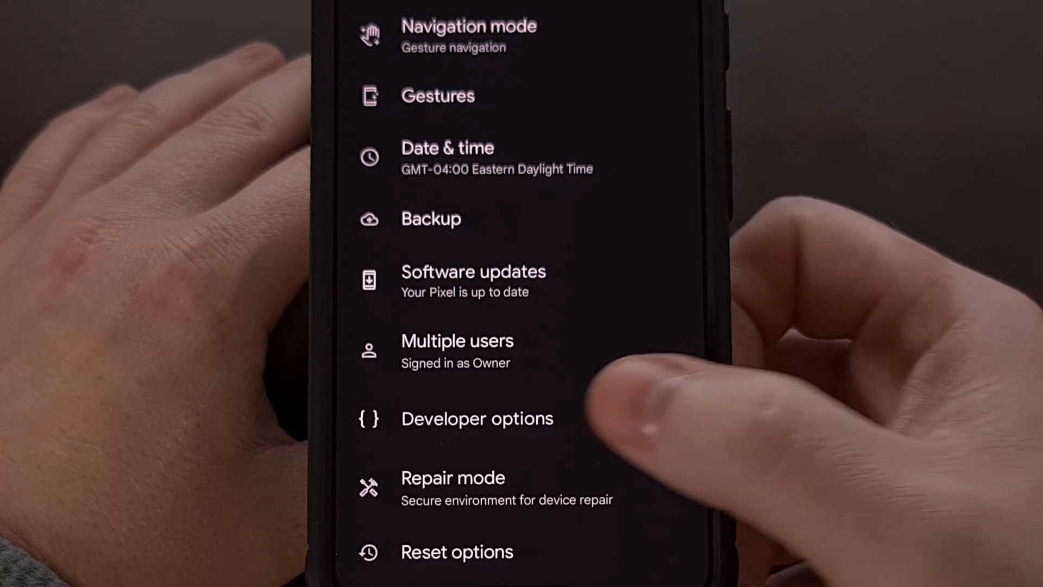
In Developer options, switch off the Automatic system updates toggle
click(477, 418)
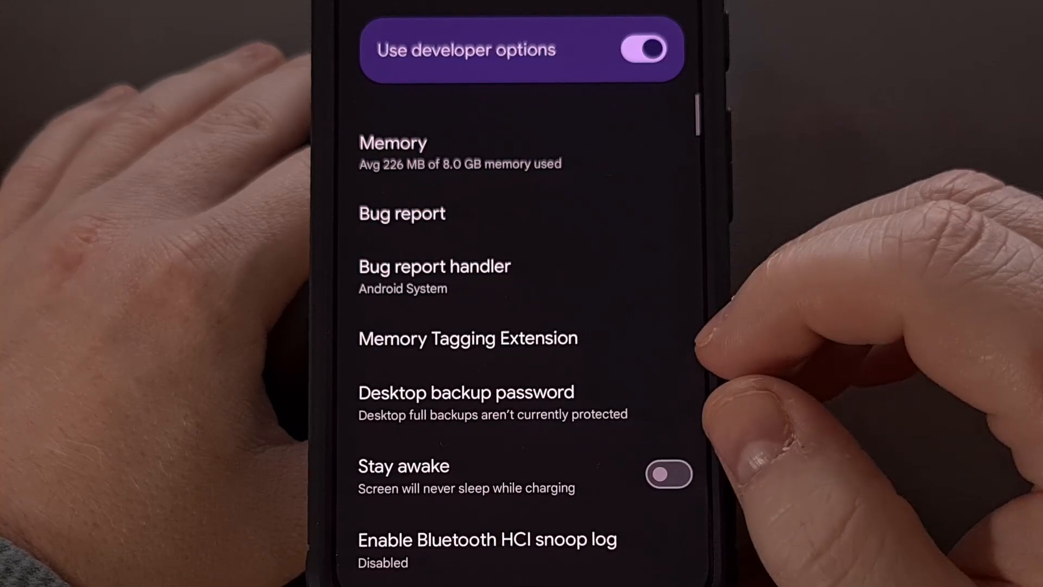
scroll(down, 3)
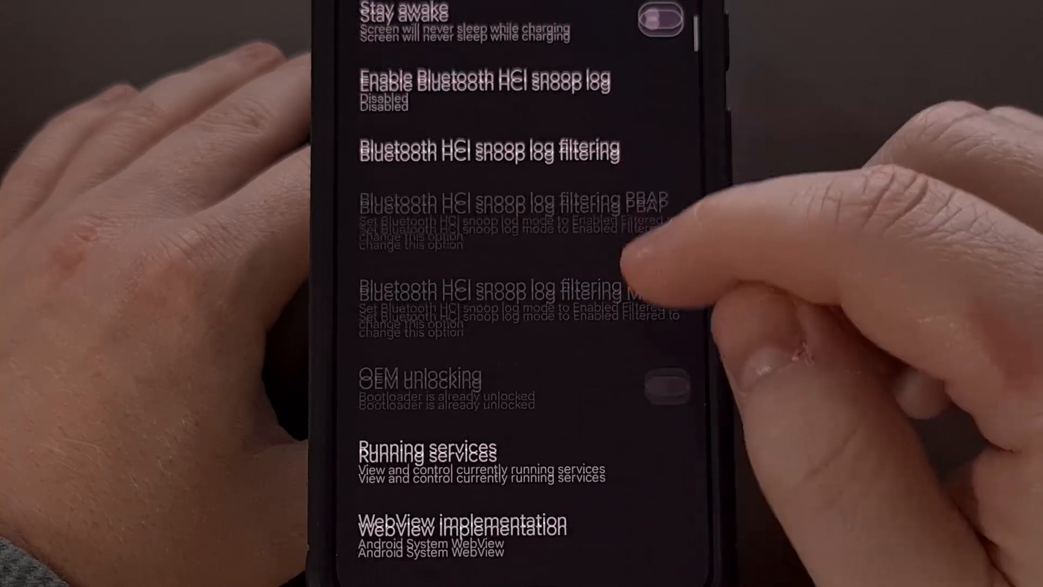
scroll(down, 3)
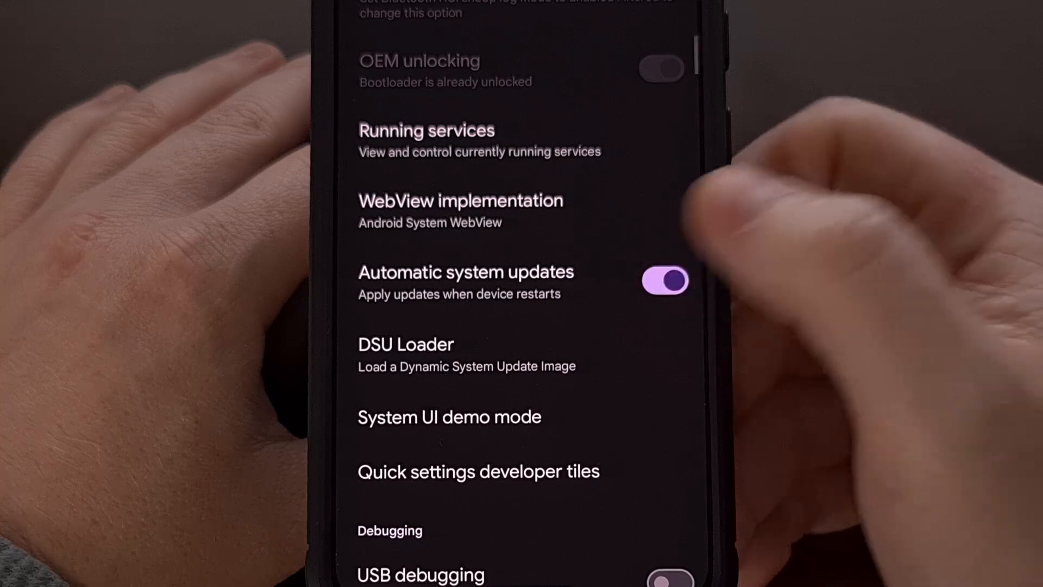
click(664, 281)
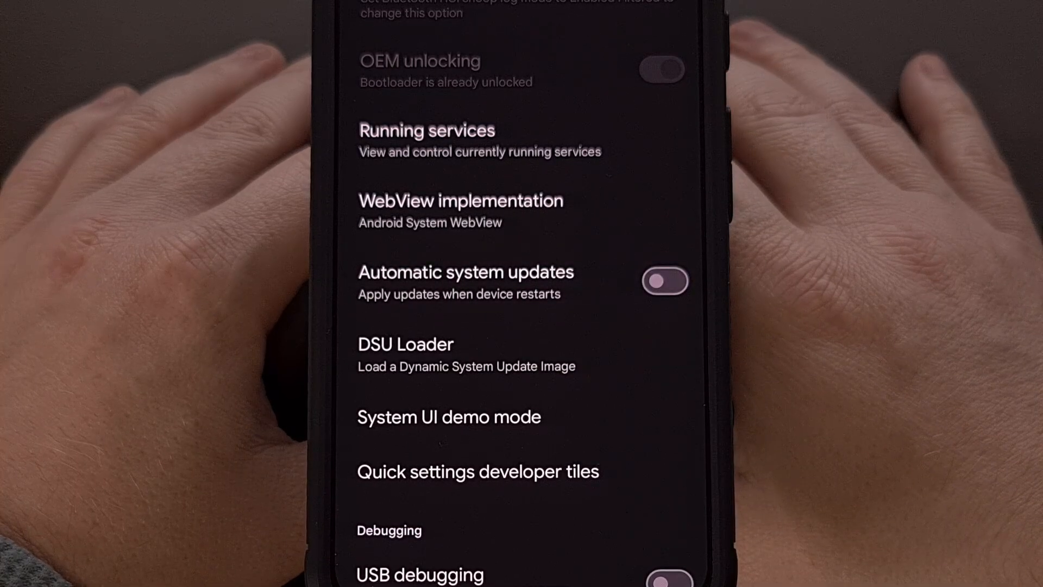